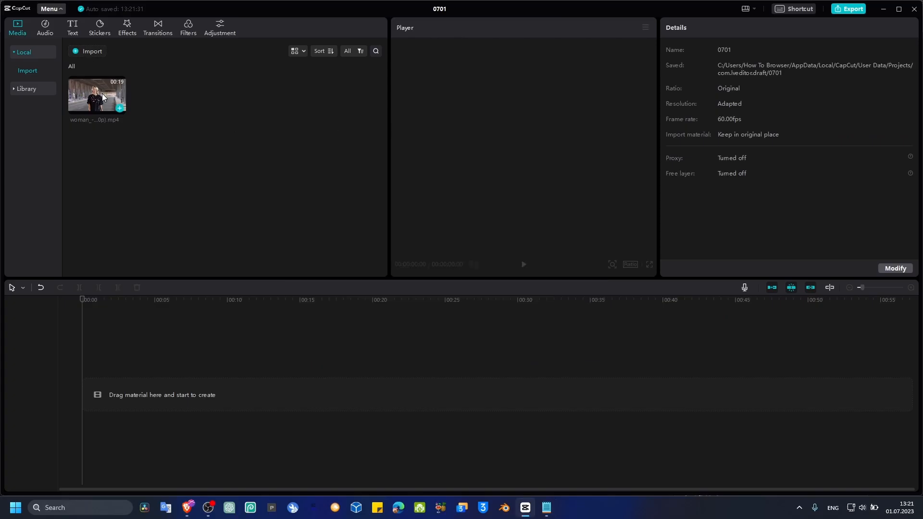
Place the woman .mp4 clip from the Media panel onto the empty timeline.
left_click_drag(97, 95, 218, 395)
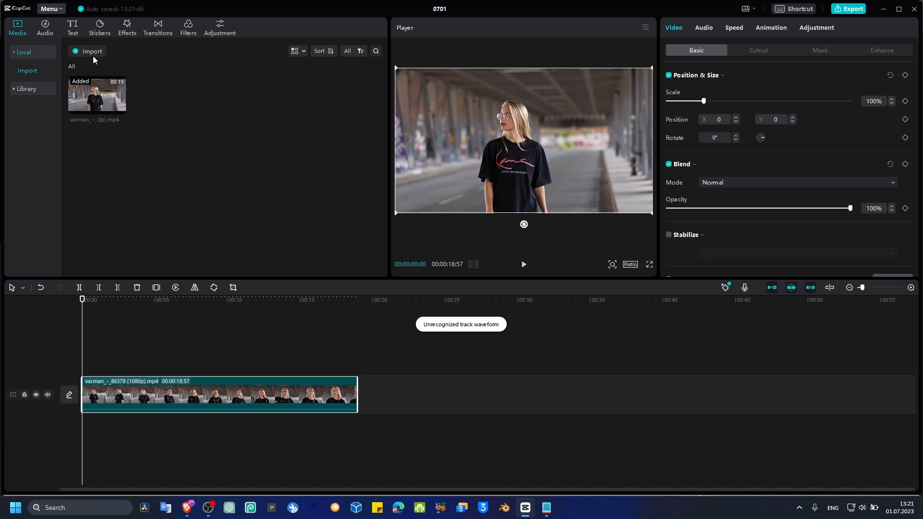
mouse_move(693, 351)
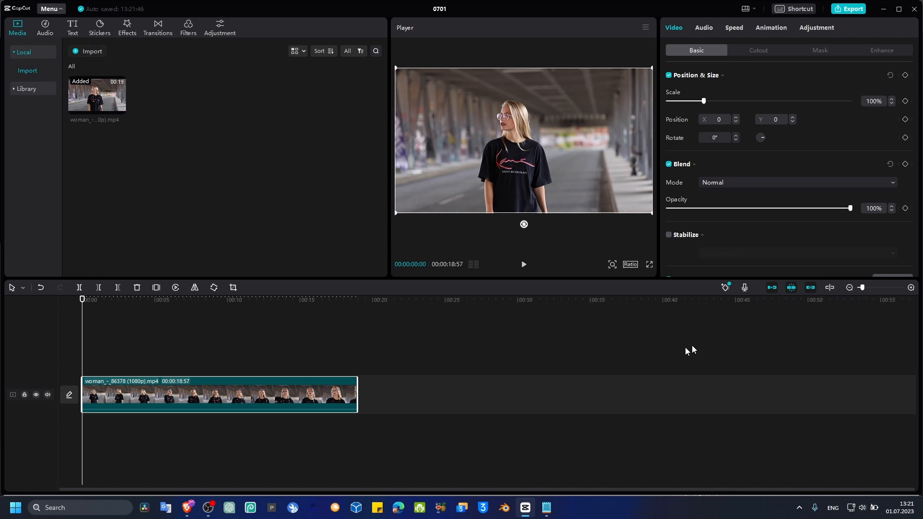
mouse_move(762, 388)
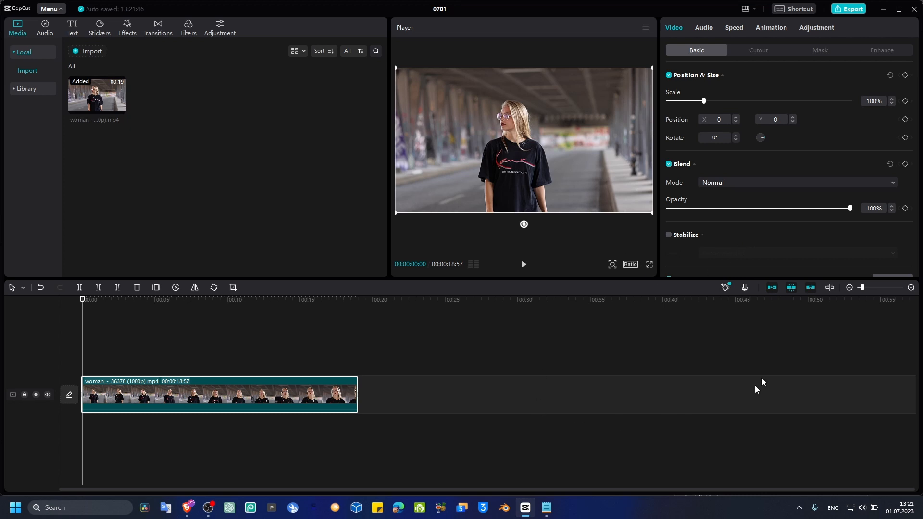
mouse_move(169, 353)
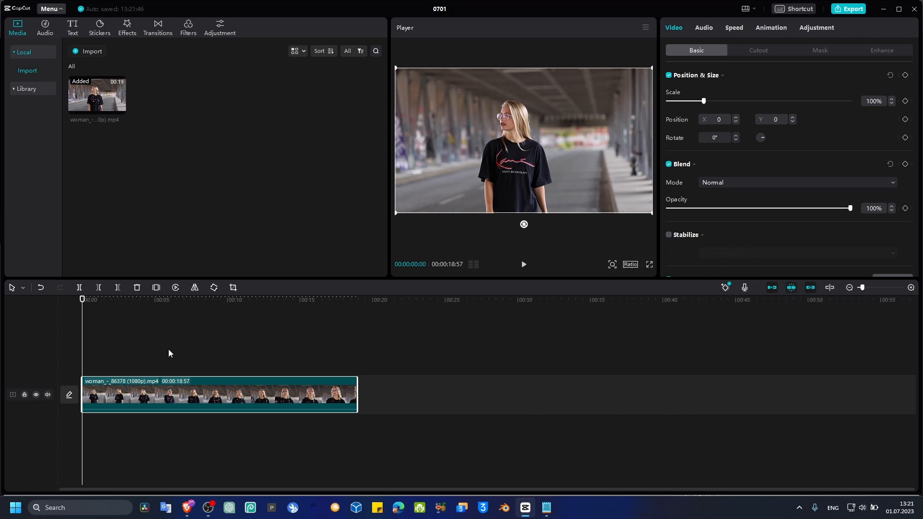
mouse_move(460, 334)
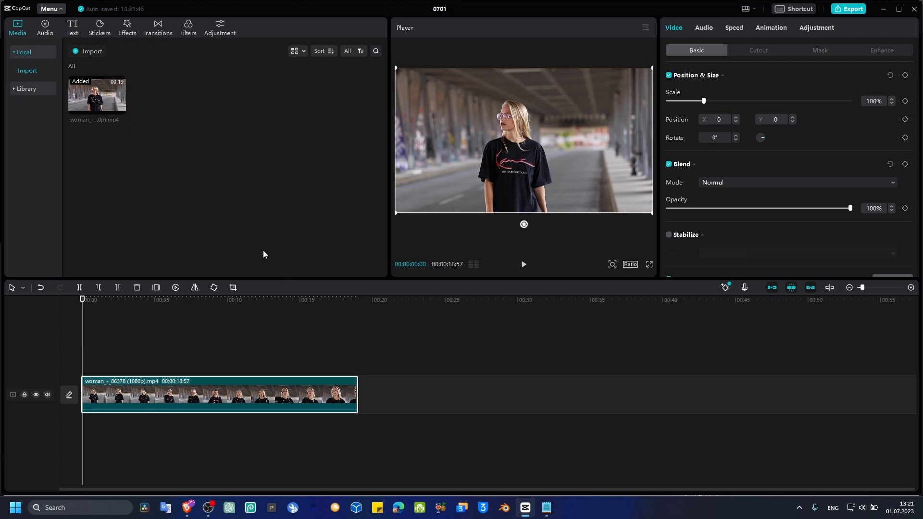
mouse_move(735, 331)
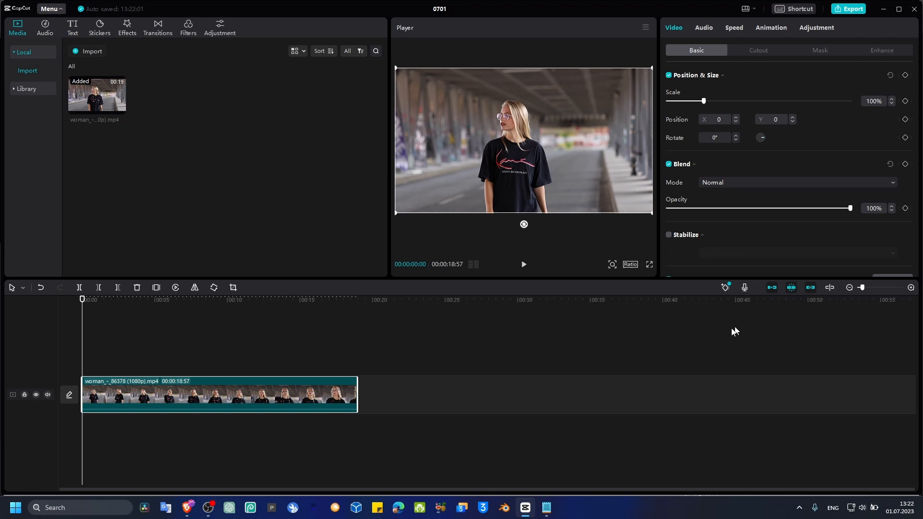
mouse_move(292, 344)
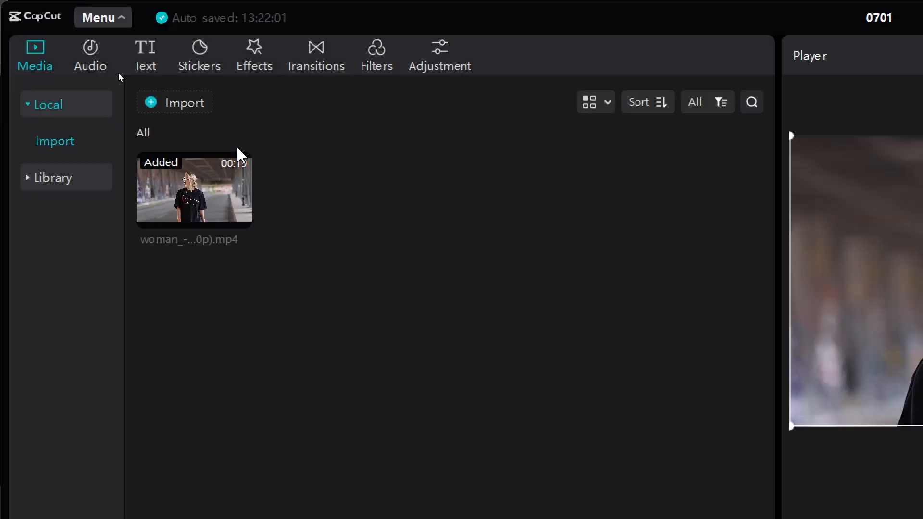
Add Comic B&W Sketch and Lens Blur effects over the clip, with blur strength lowered to 31.
left_click(254, 54)
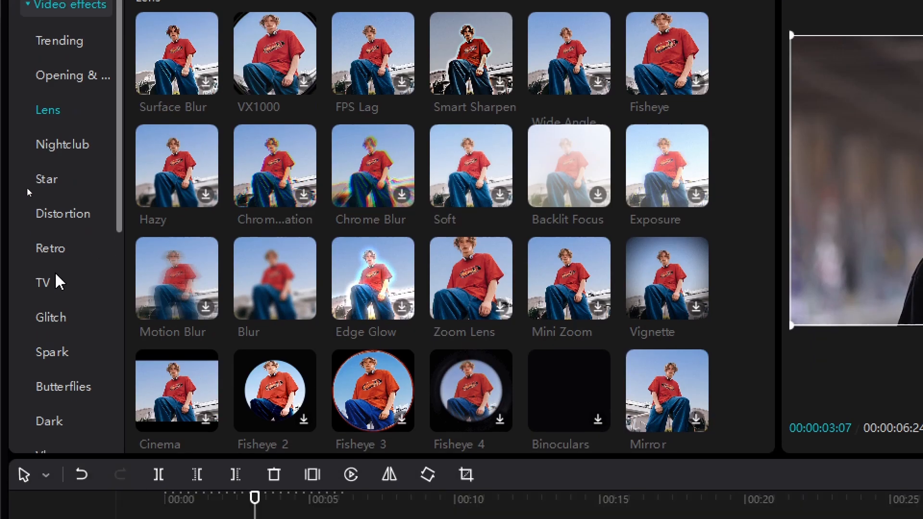
scroll("down", 3)
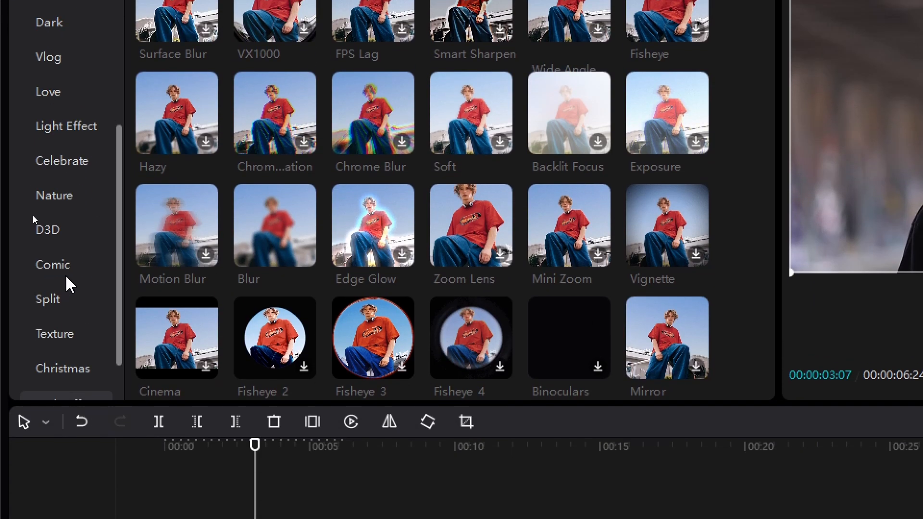
left_click(52, 264)
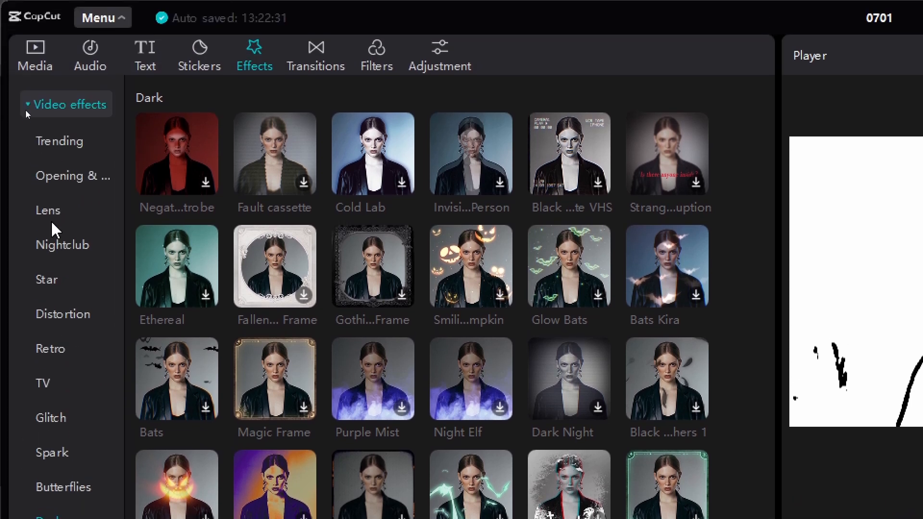
left_click(48, 211)
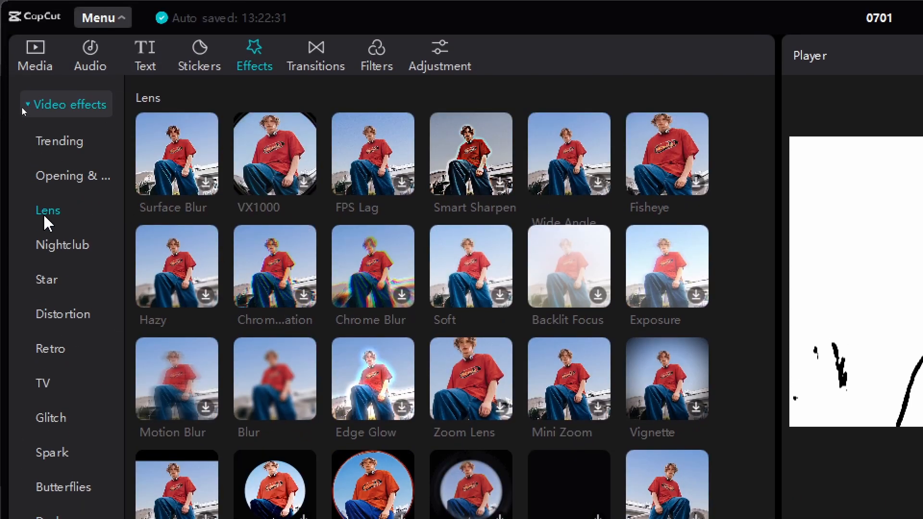
scroll("down", 3)
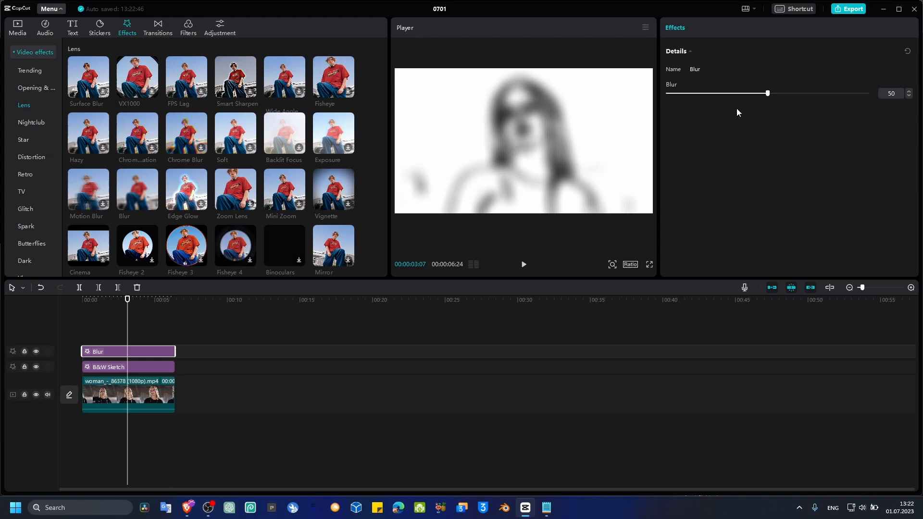
left_click_drag(768, 93, 730, 93)
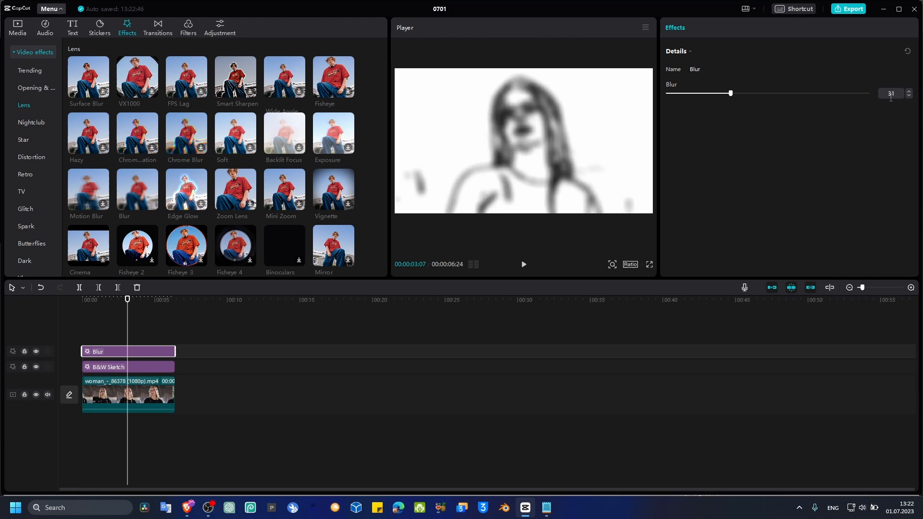
Bring up the export settings for the sketch-and-blur version.
left_click(848, 9)
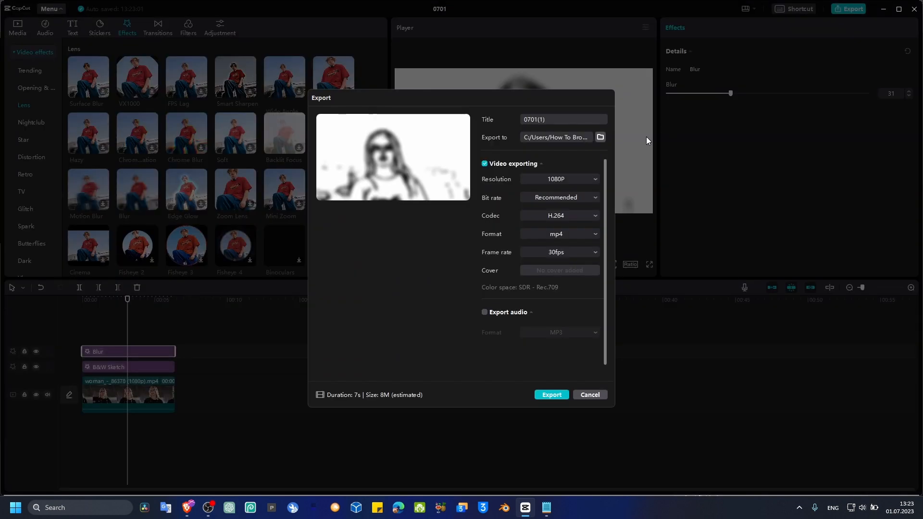
Export the sketch-and-blur video to the Desktop and dismiss the saved confirmation.
left_click(599, 137)
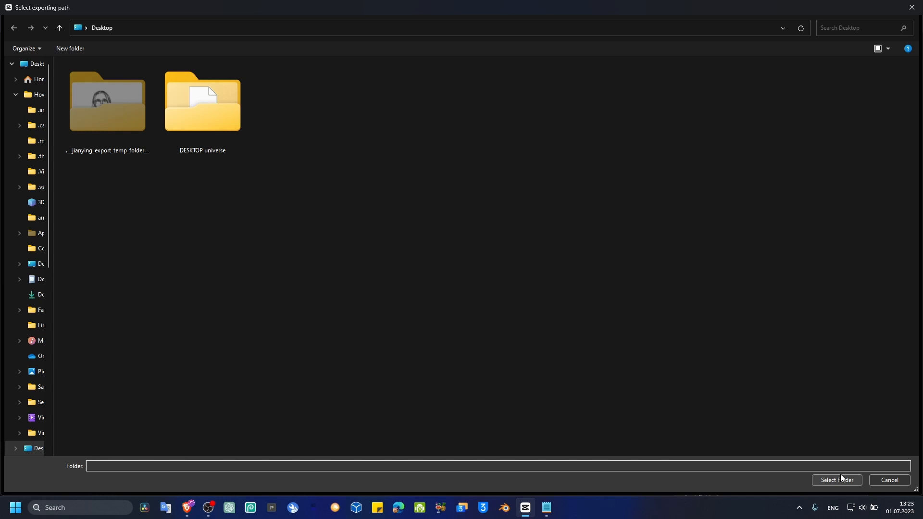
left_click(836, 480)
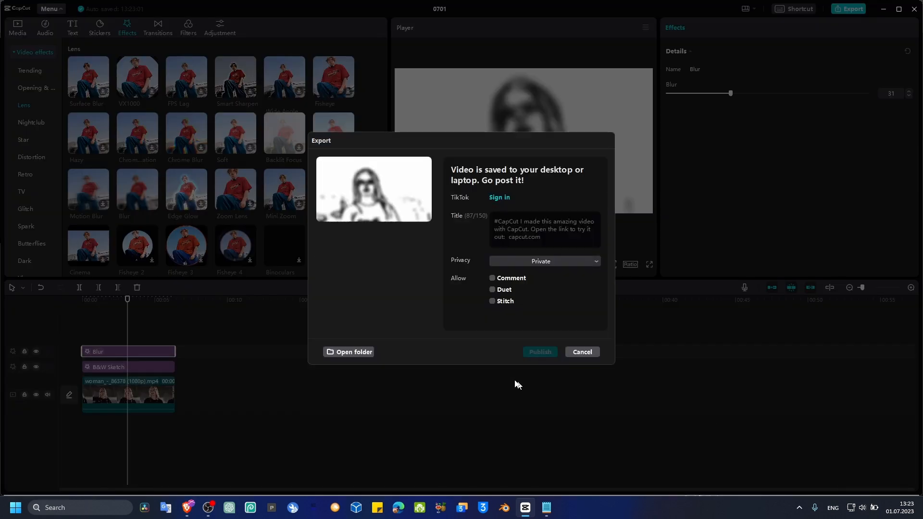
left_click(581, 352)
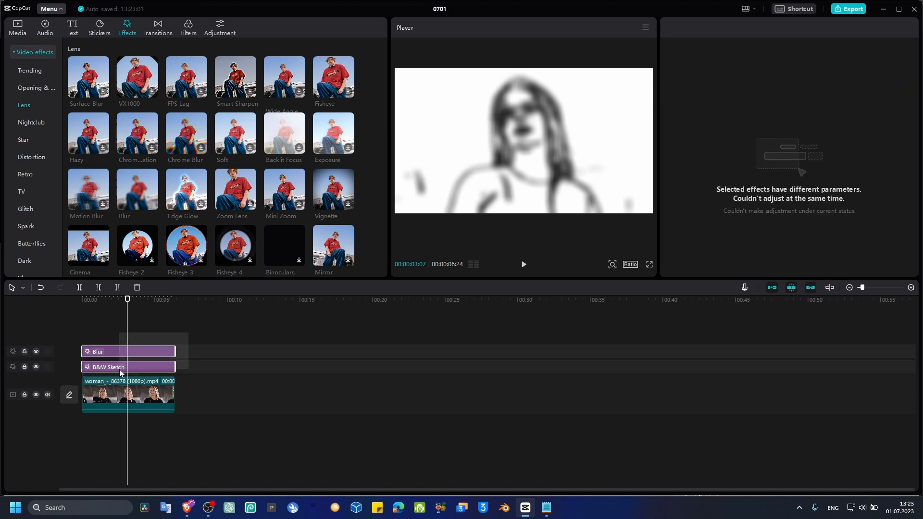
Replace the B&W Sketch effect with Comic Neon above the Blur layer.
left_click(107, 366)
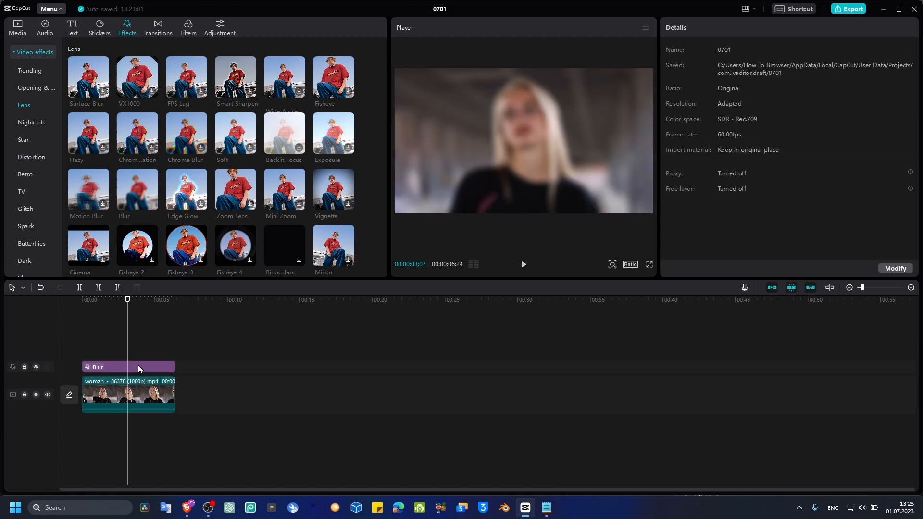
scroll("down", 3)
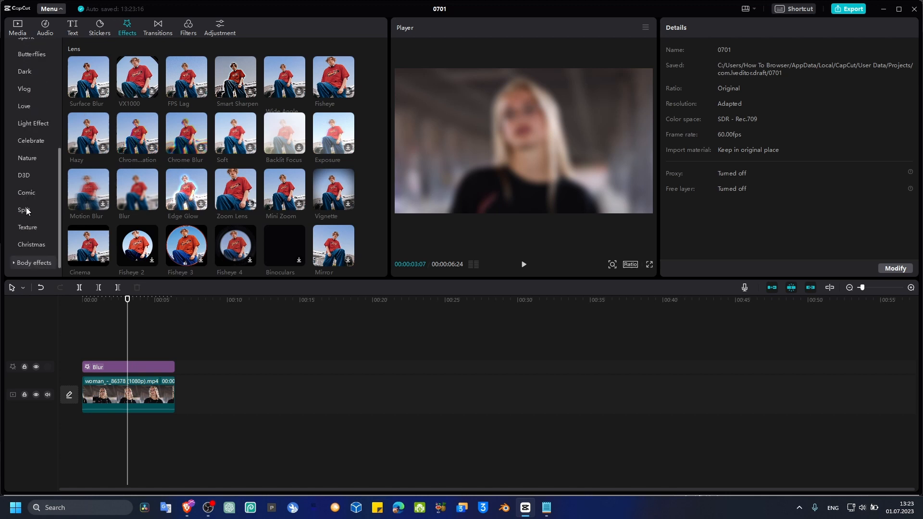
left_click(26, 192)
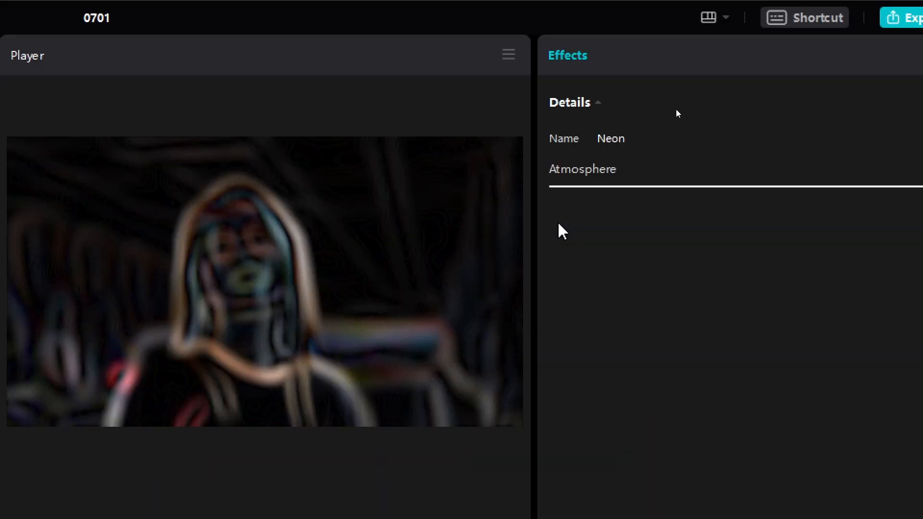
Export the neon version as 0701(2) and dismiss the saved confirmation.
left_click(907, 18)
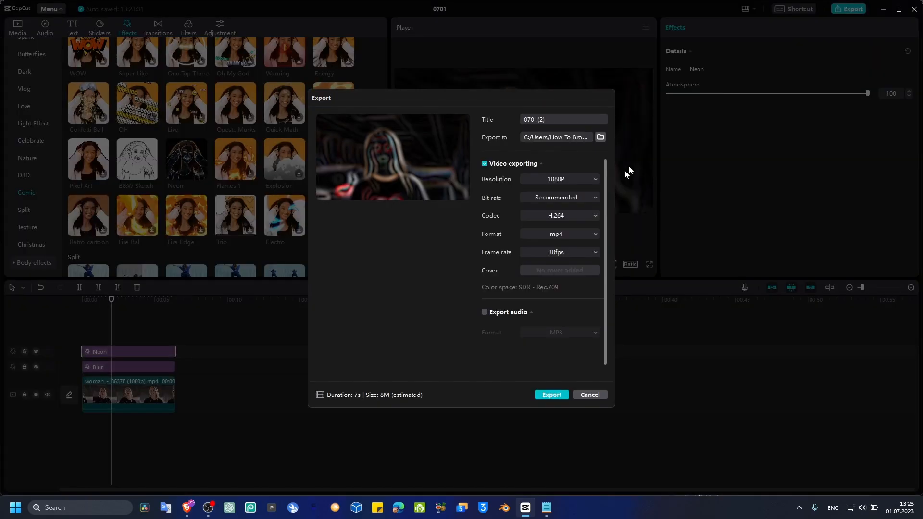
left_click(551, 397)
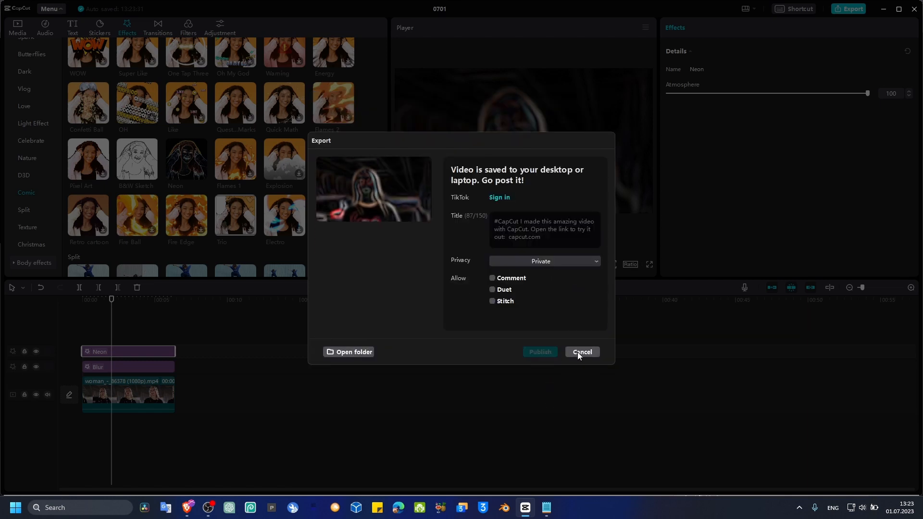
left_click(581, 352)
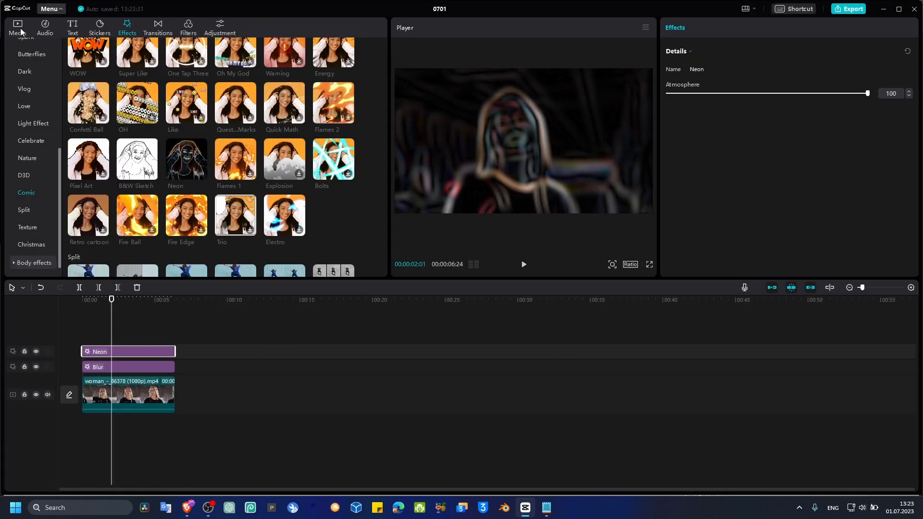
Return to Media and stack 0701(2) neon and 0701(1) sketch clips above the woman footage.
left_click(17, 27)
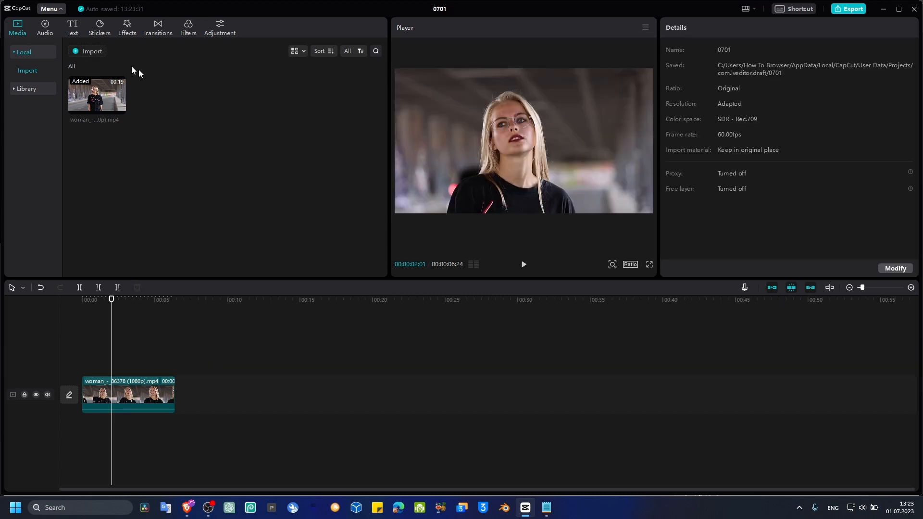
mouse_move(447, 397)
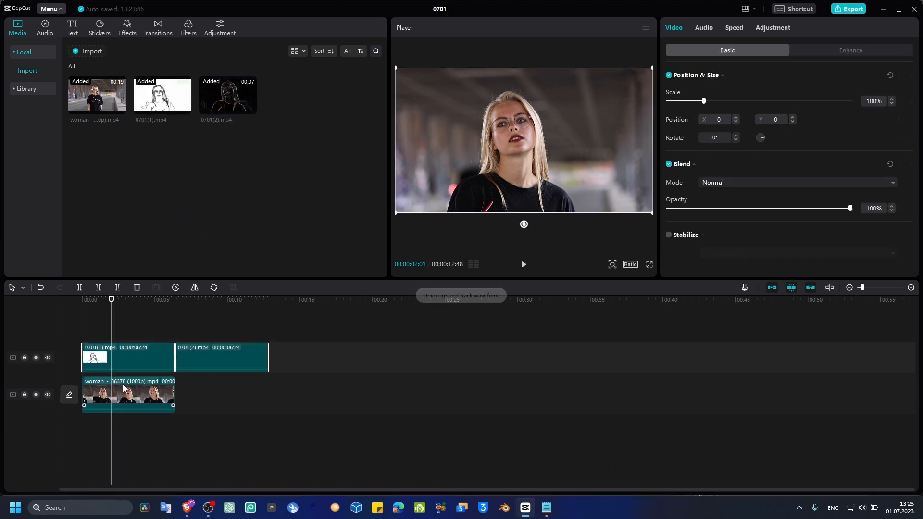
left_click(127, 358)
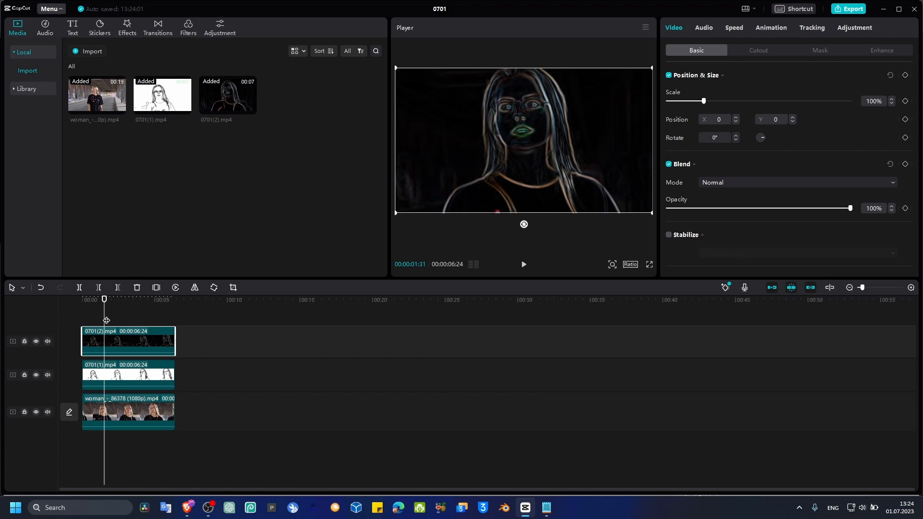
left_click(128, 374)
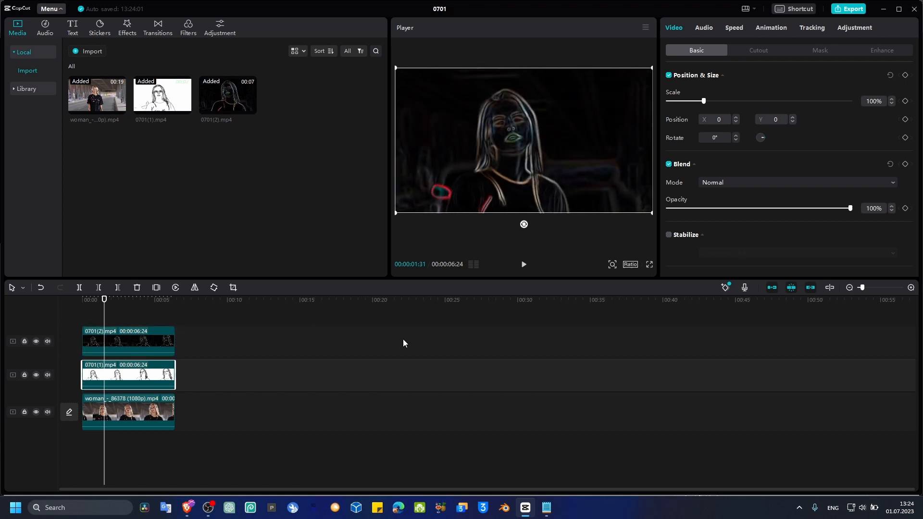
mouse_move(719, 509)
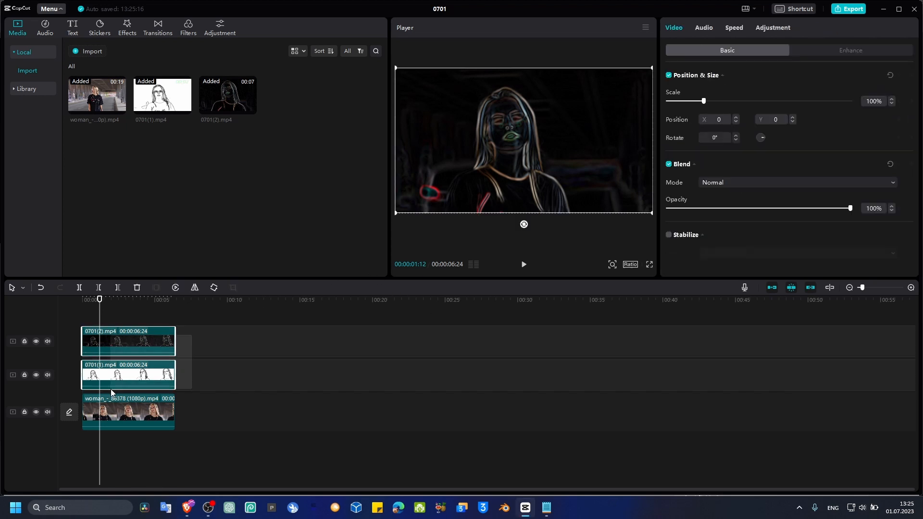
left_click(127, 341)
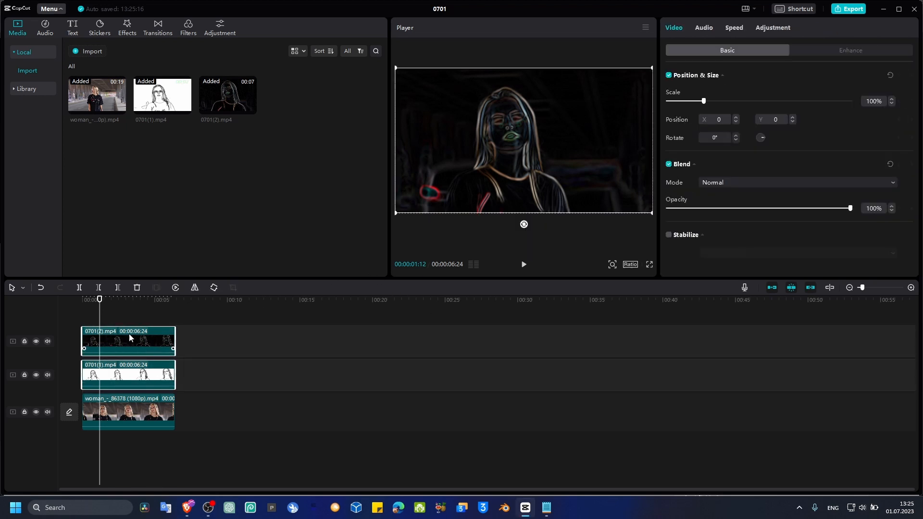
Align the overlay clips at 00:00 and set one overlay's blend to Color dodge.
left_click(153, 300)
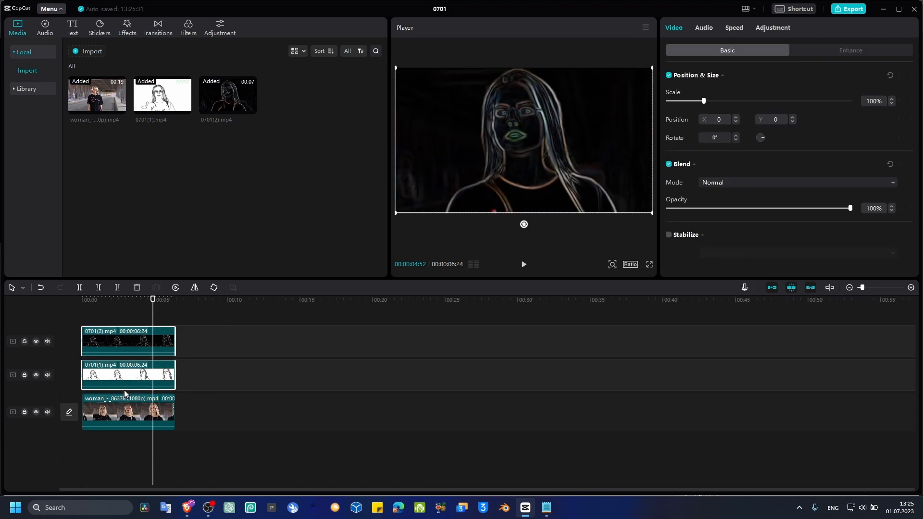
left_click(127, 341)
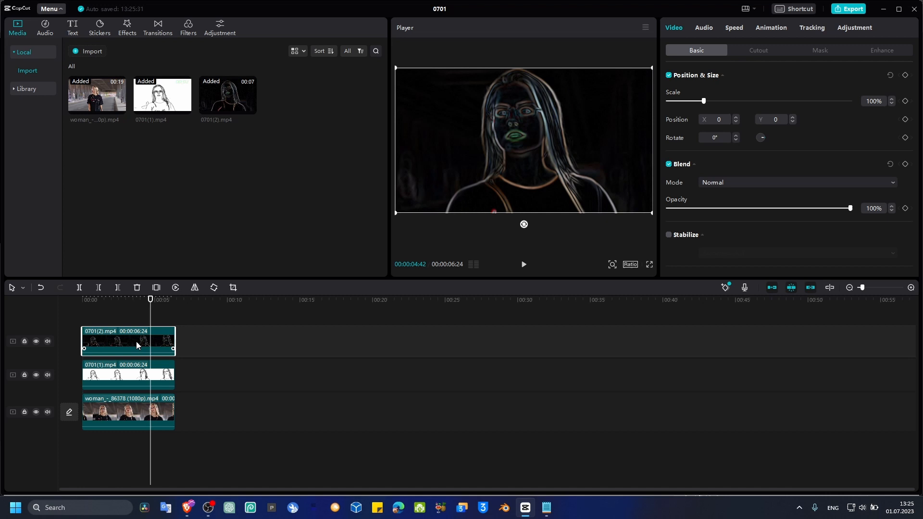
left_click(128, 375)
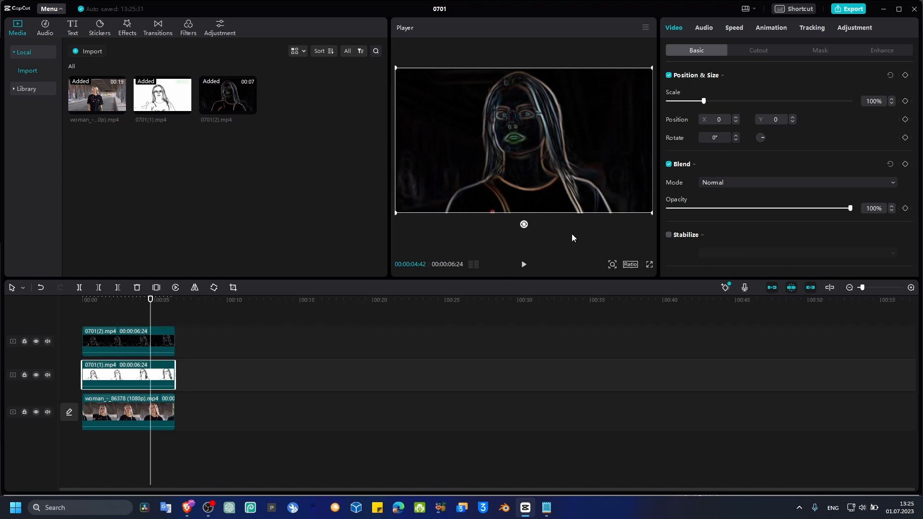
left_click(795, 182)
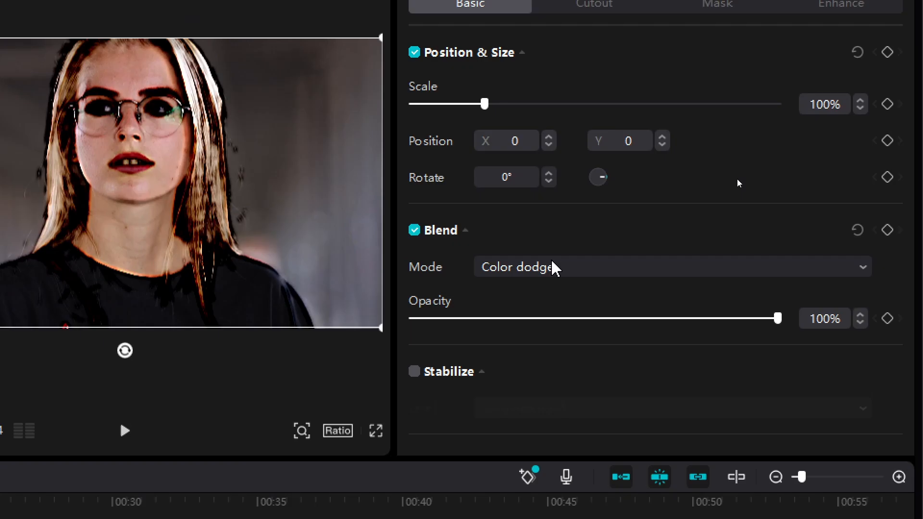
Blend the sketch layer in Color burn at 51% opacity.
left_click_drag(781, 318, 581, 268)
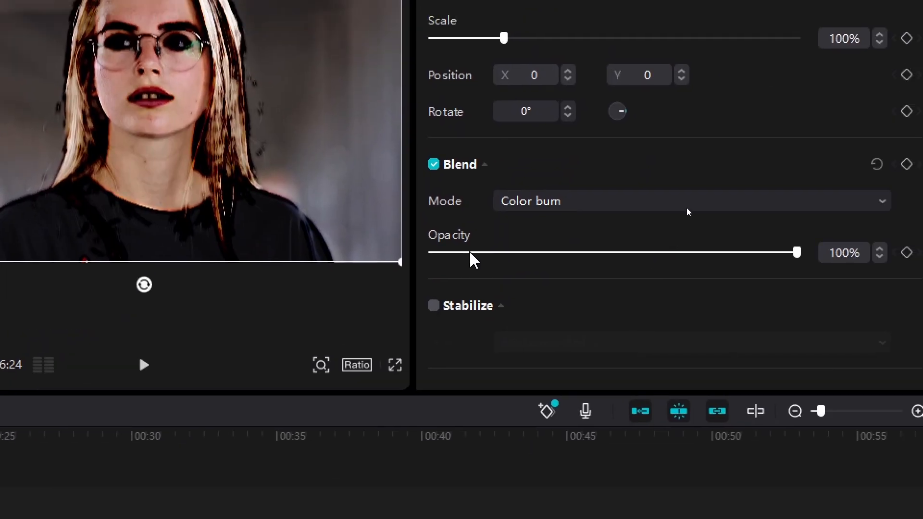
left_click_drag(796, 252, 465, 250)
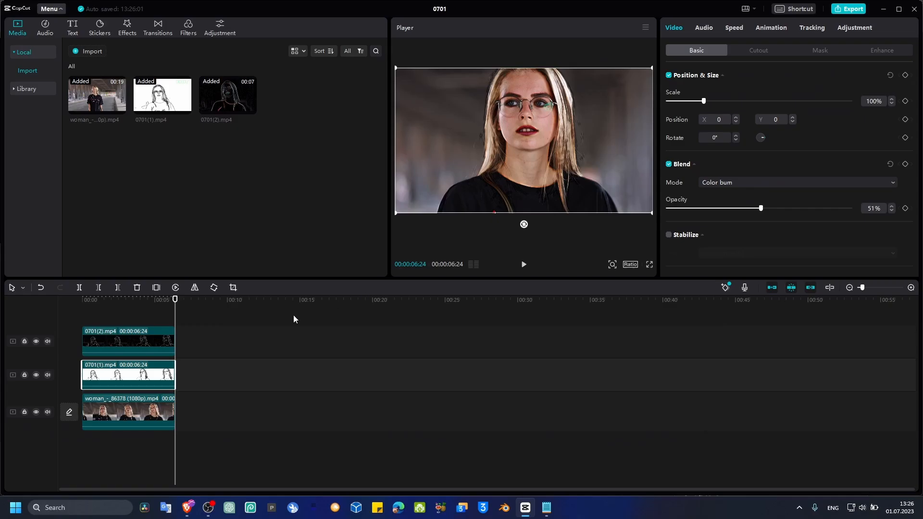
Blend the neon outline layer in Color dodge at 34% opacity.
left_click_drag(761, 208, 725, 208)
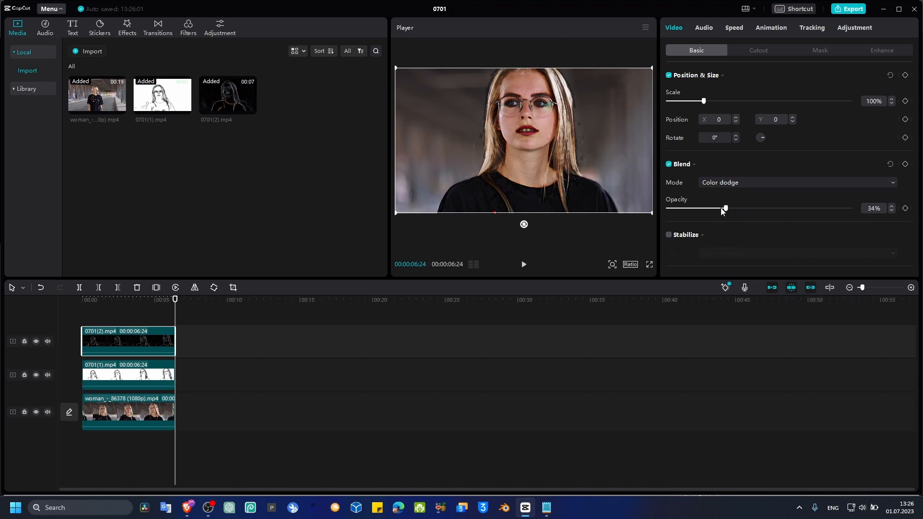
left_click_drag(725, 208, 735, 208)
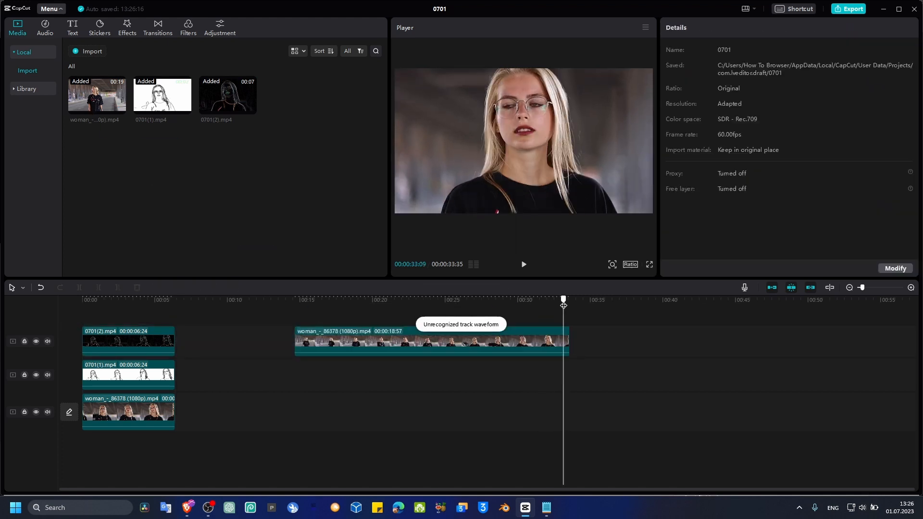
Drop a woman clip on the top track near 00:15 and raise the outline's opacity to 42%, previewing the blend.
left_click(128, 412)
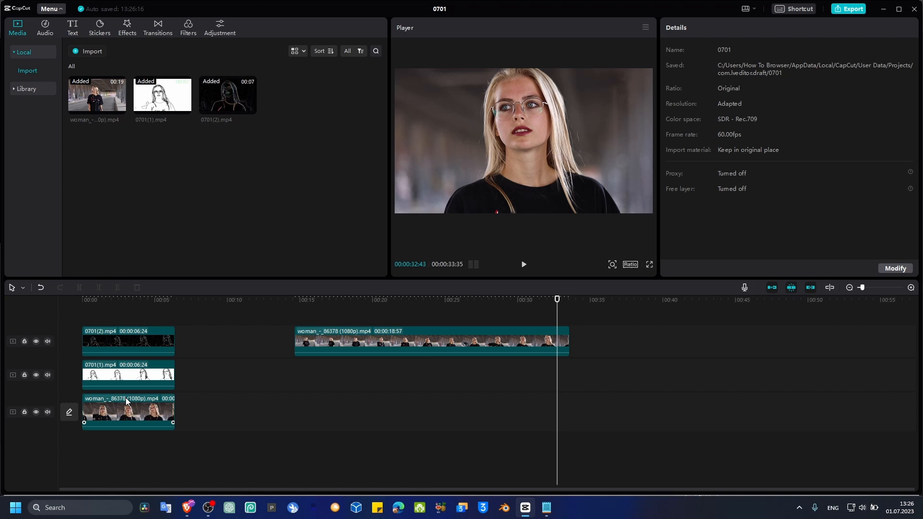
left_click(129, 299)
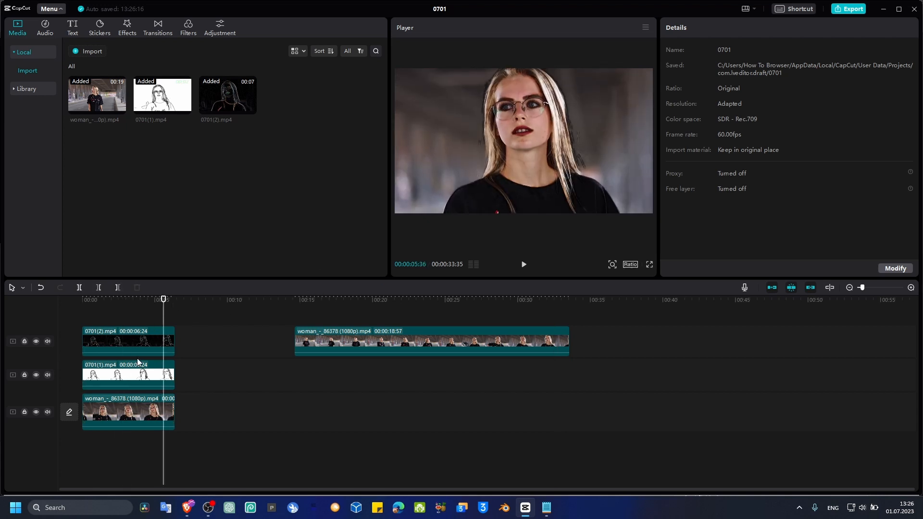
left_click(128, 341)
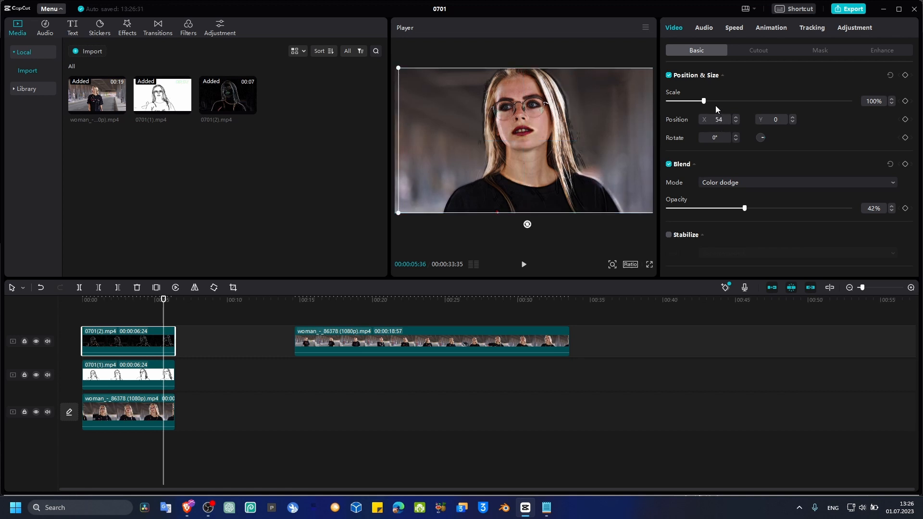
left_click_drag(703, 101, 709, 101)
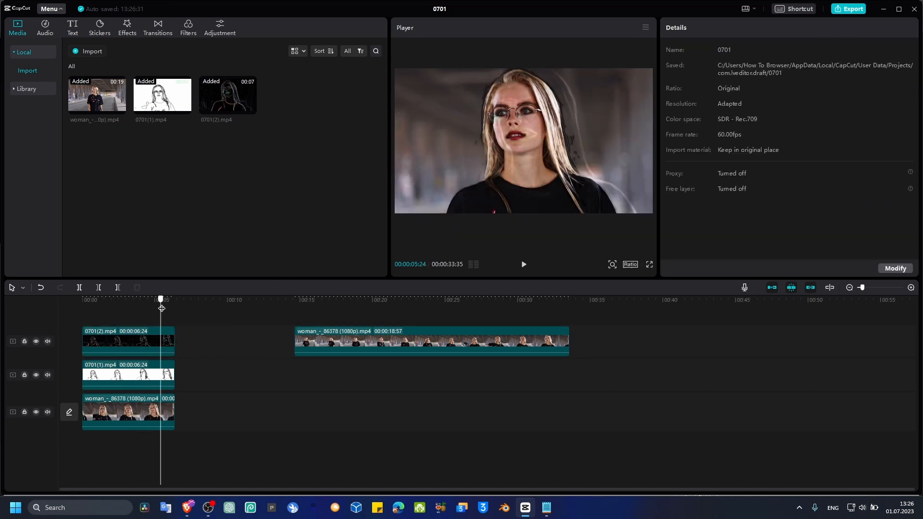
left_click(522, 264)
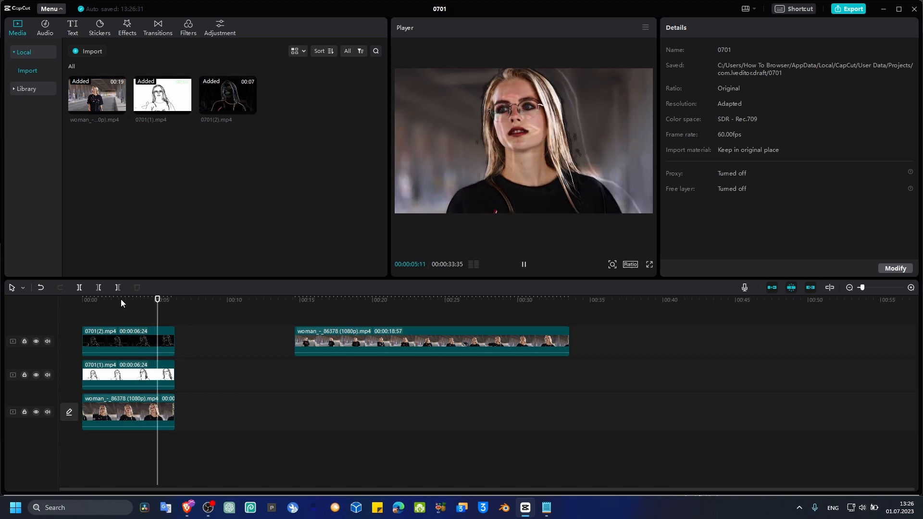
left_click(101, 341)
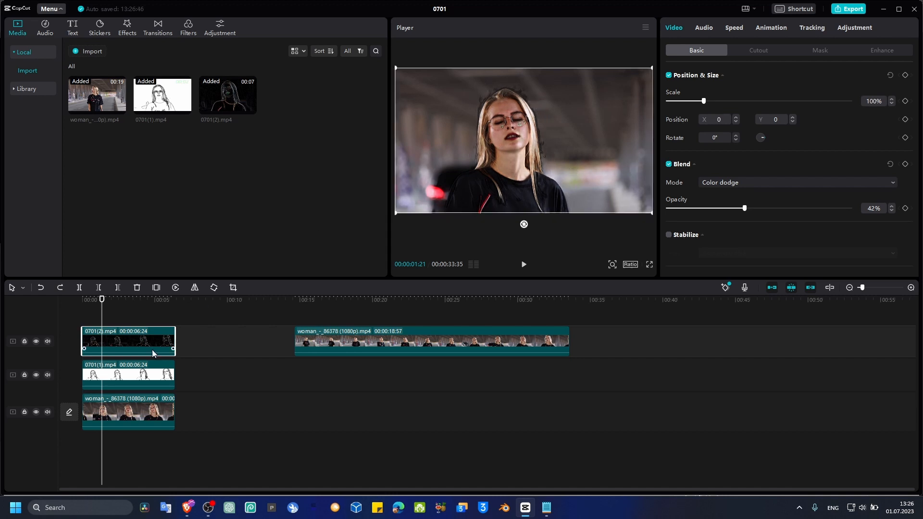
Retune the sketch layer's Color burn opacity to about 47%.
left_click_drag(744, 208, 804, 207)
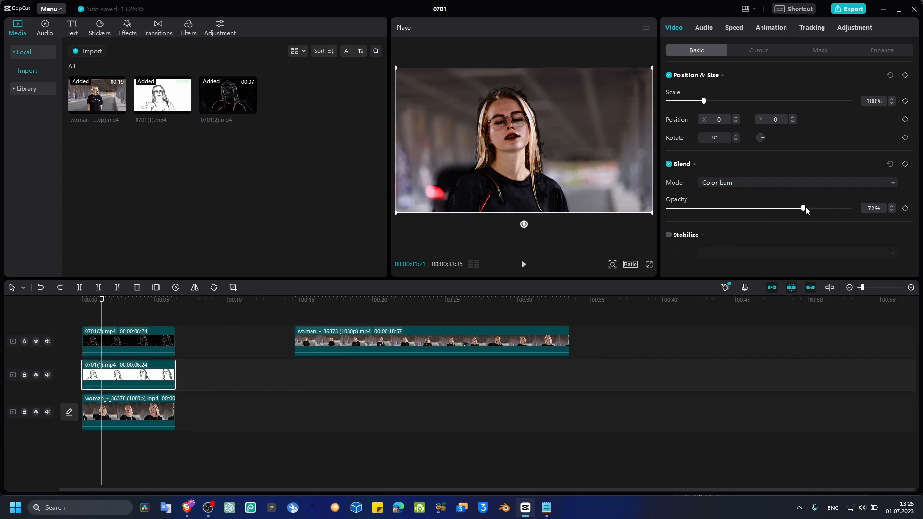
left_click_drag(802, 209, 707, 209)
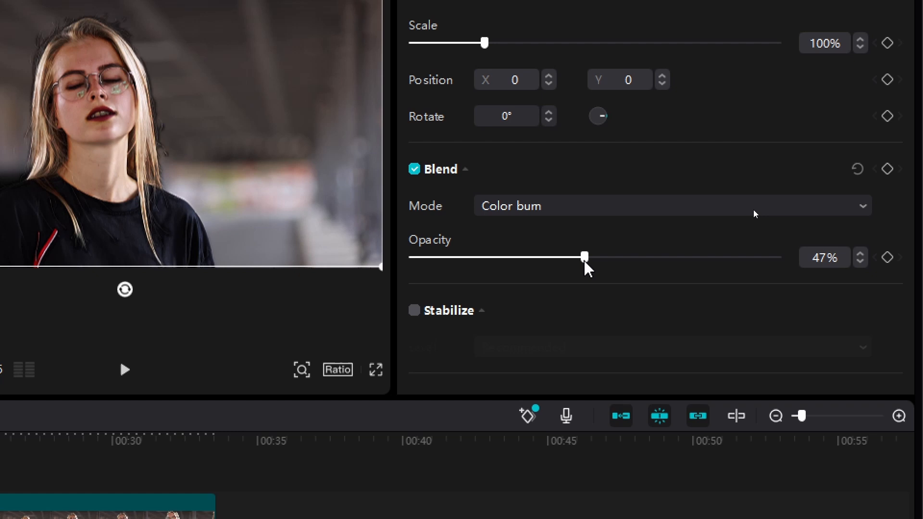
left_click_drag(583, 256, 552, 254)
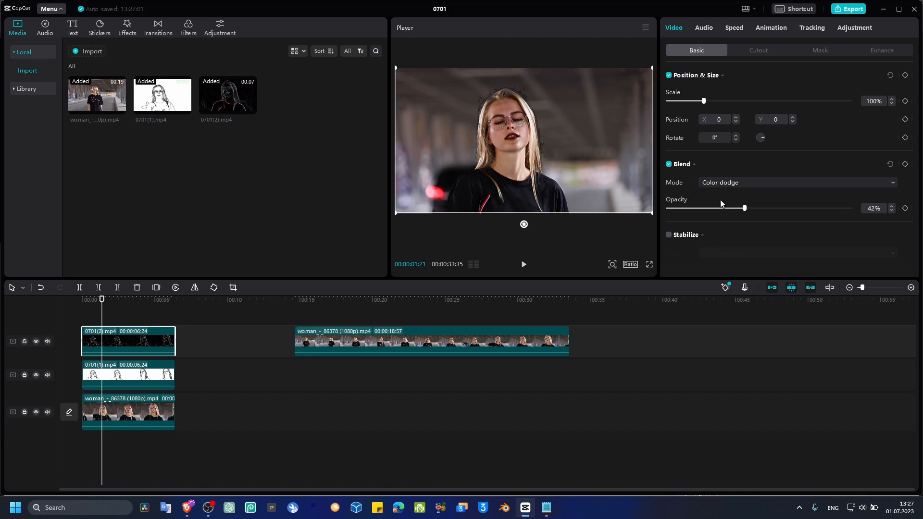
Raise the neon outline layer's Color dodge opacity to 74%.
left_click_drag(743, 208, 727, 208)
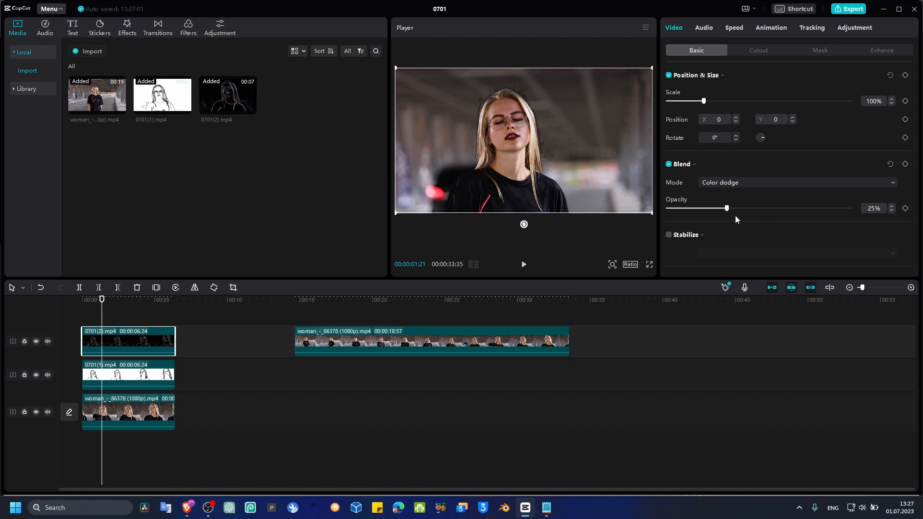
left_click_drag(727, 208, 802, 208)
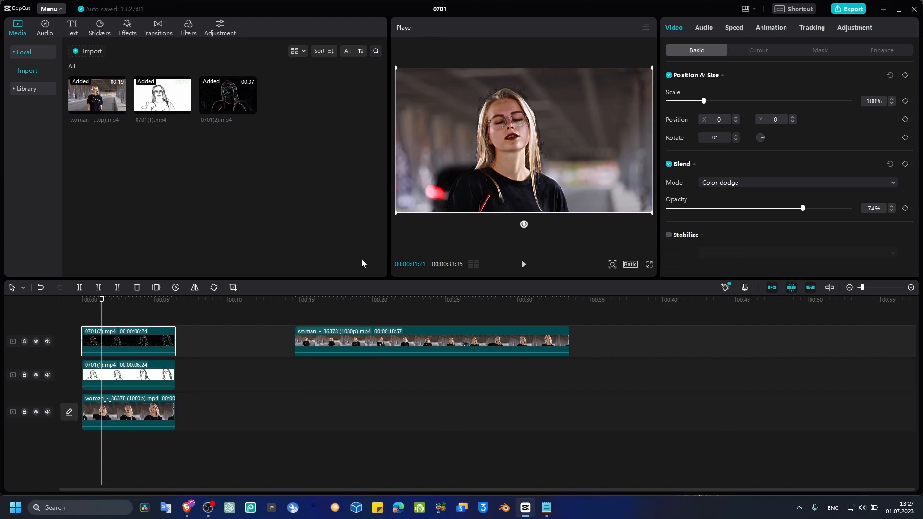
mouse_move(425, 302)
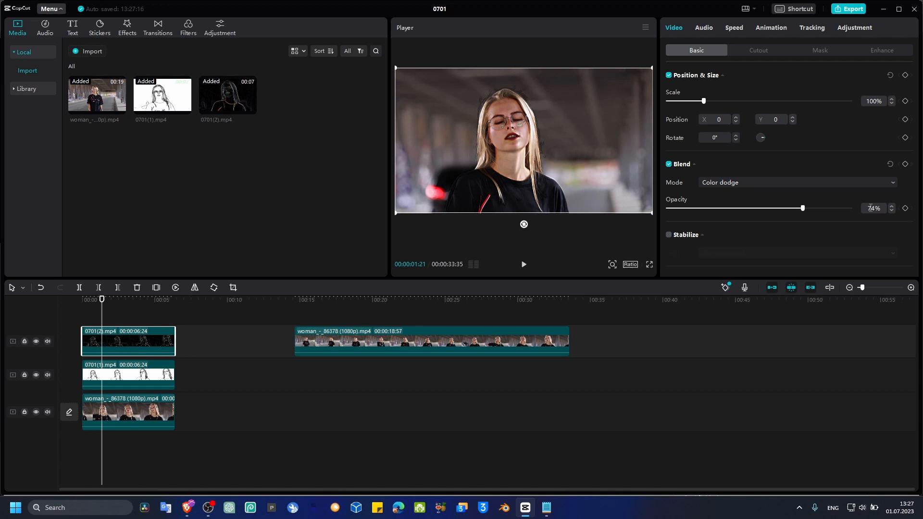
mouse_move(891, 219)
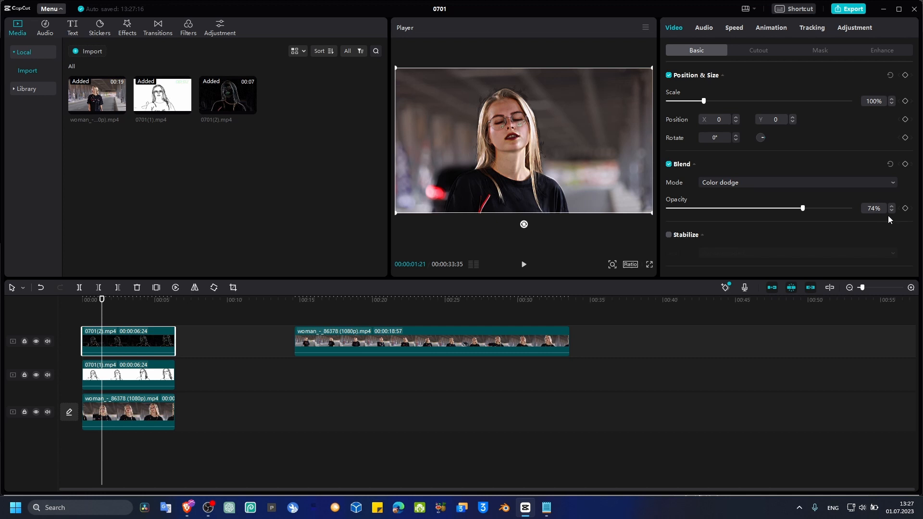
mouse_move(744, 216)
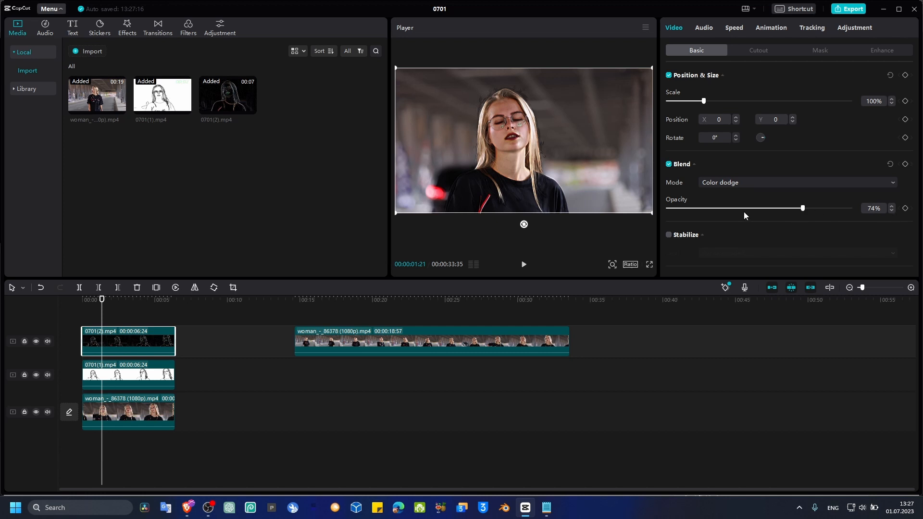
mouse_move(805, 198)
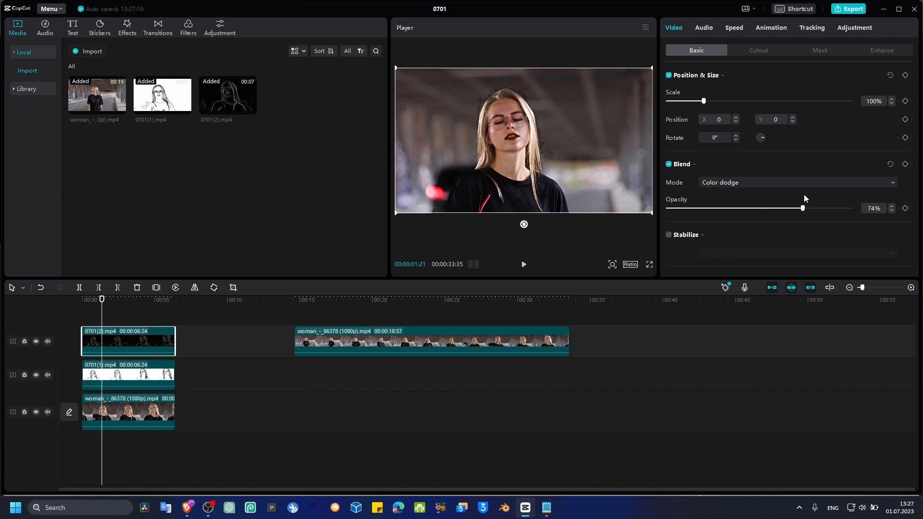